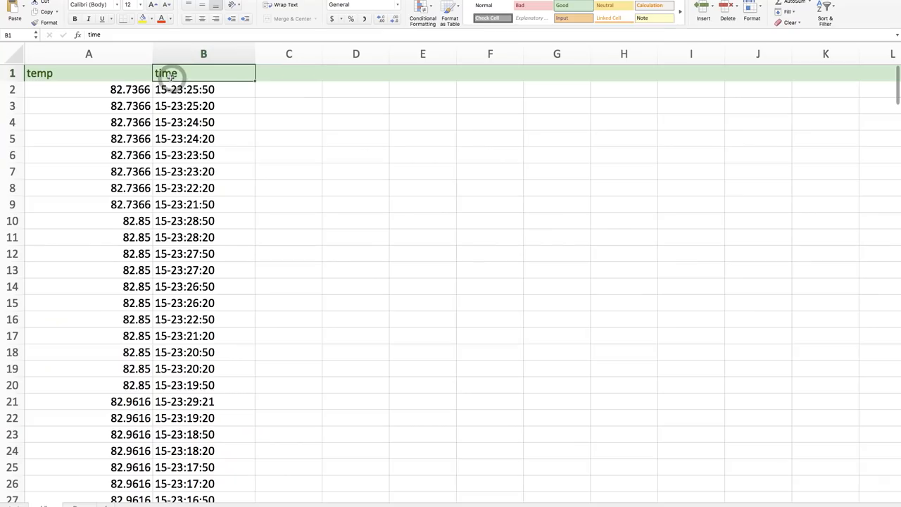
# Review the top of index.js: the fs require line and the fetch import.
pyautogui.click(824, 9)
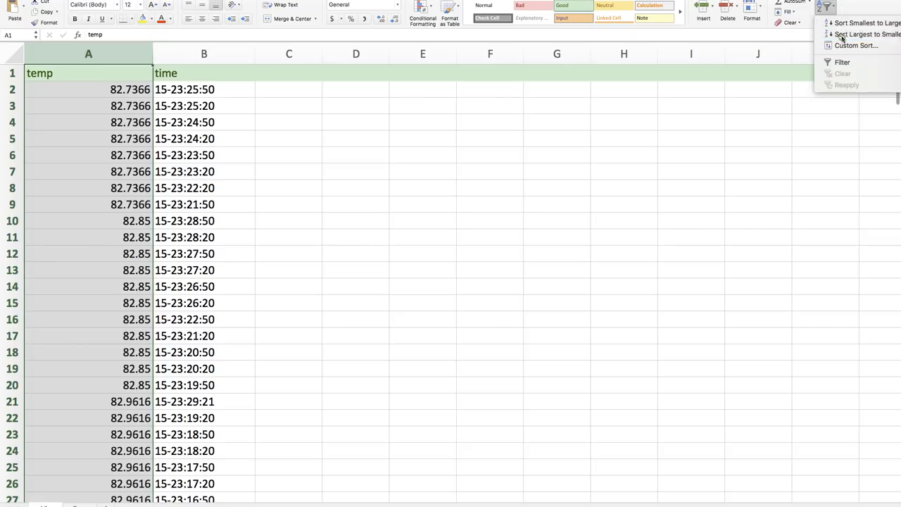
pyautogui.click(867, 33)
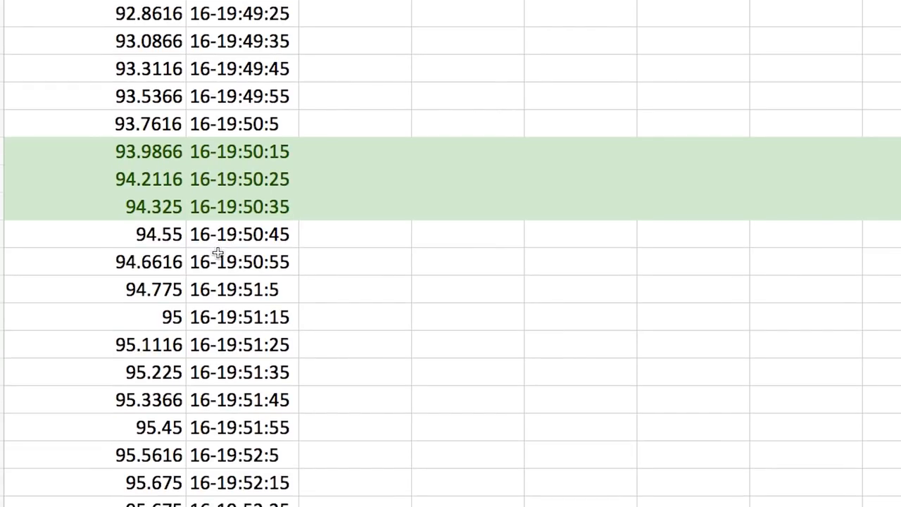
pyautogui.scroll(-3)
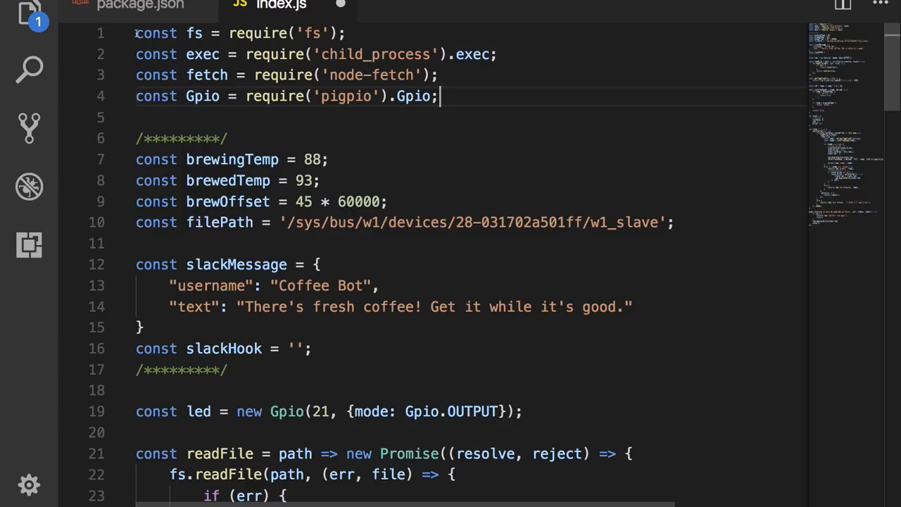
pyautogui.tripleClick(239, 32)
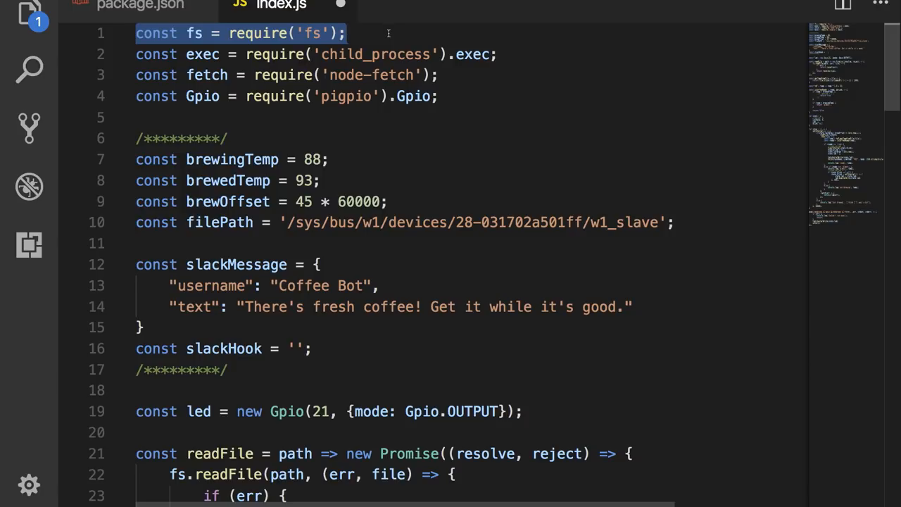
pyautogui.moveTo(203, 54)
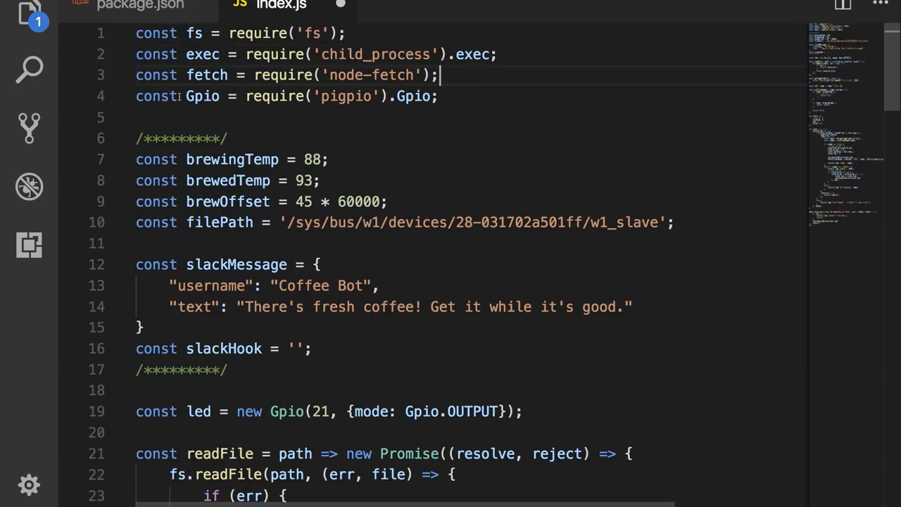
pyautogui.doubleClick(207, 75)
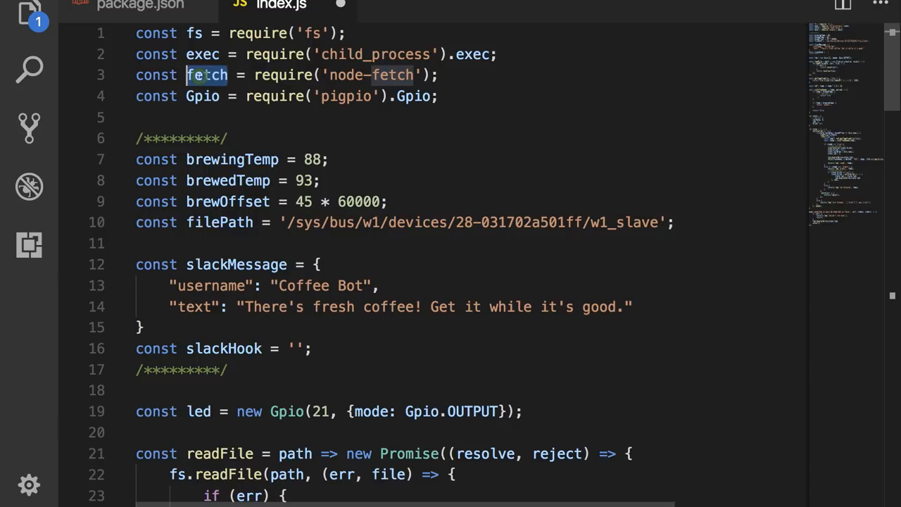
pyautogui.moveTo(207, 75)
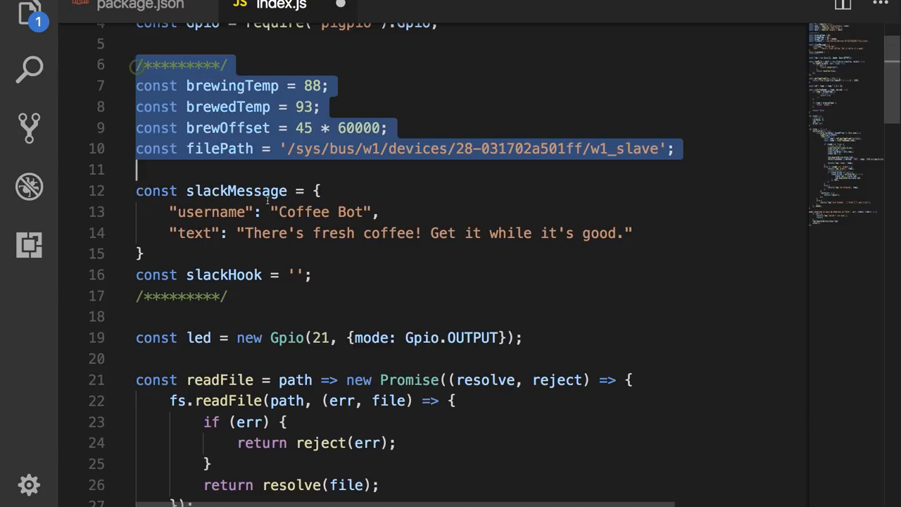
# Review the configuration constants: brewingTemp, brewOffset 45, filePath, Coffee Bot username and the empty slackHook.
pyautogui.moveTo(137, 170); pyautogui.dragTo(228, 296)
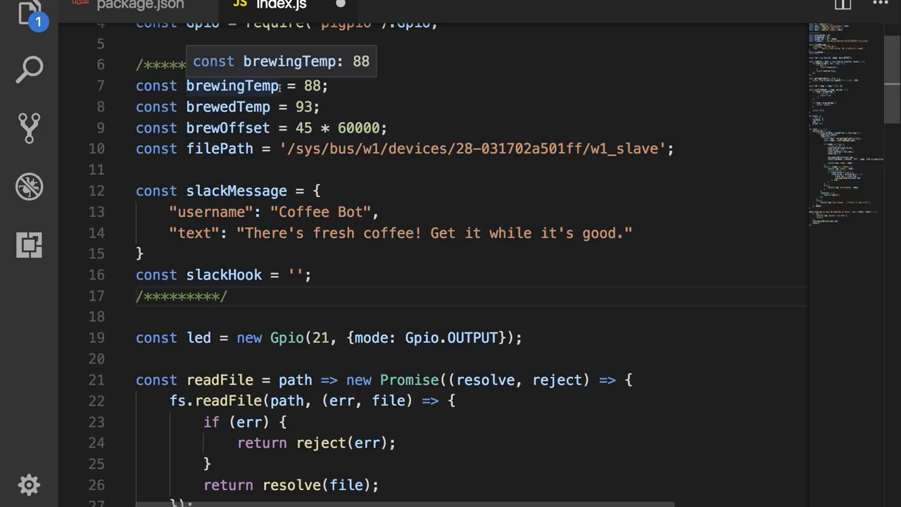
pyautogui.click(226, 296)
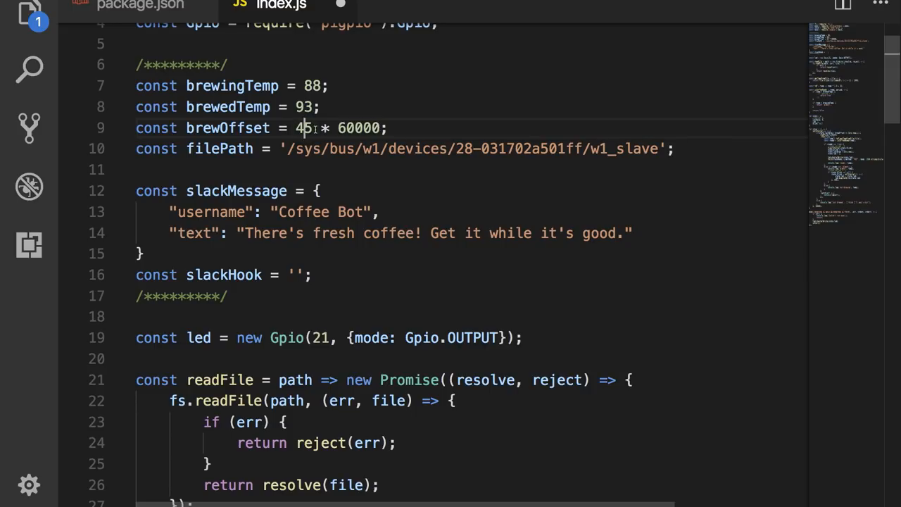
pyautogui.doubleClick(301, 128)
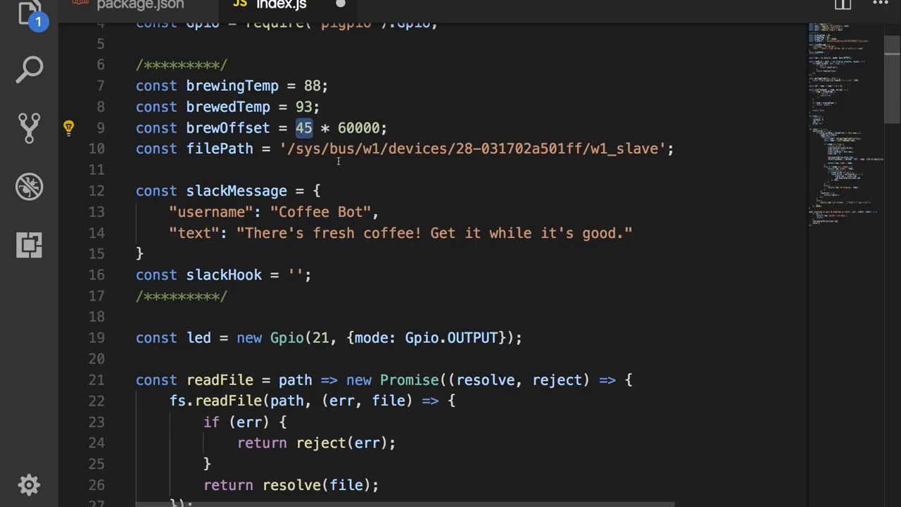
pyautogui.doubleClick(219, 149)
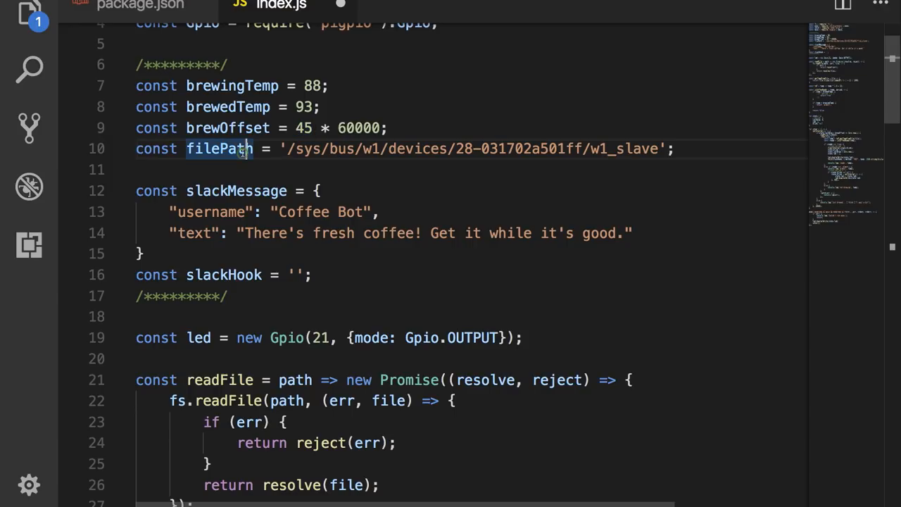
pyautogui.moveTo(221, 148)
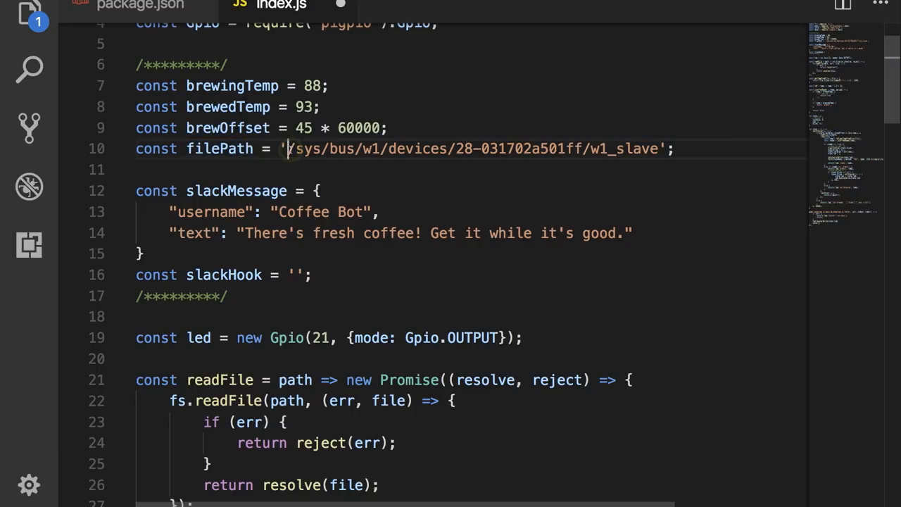
pyautogui.moveTo(288, 149); pyautogui.dragTo(618, 149)
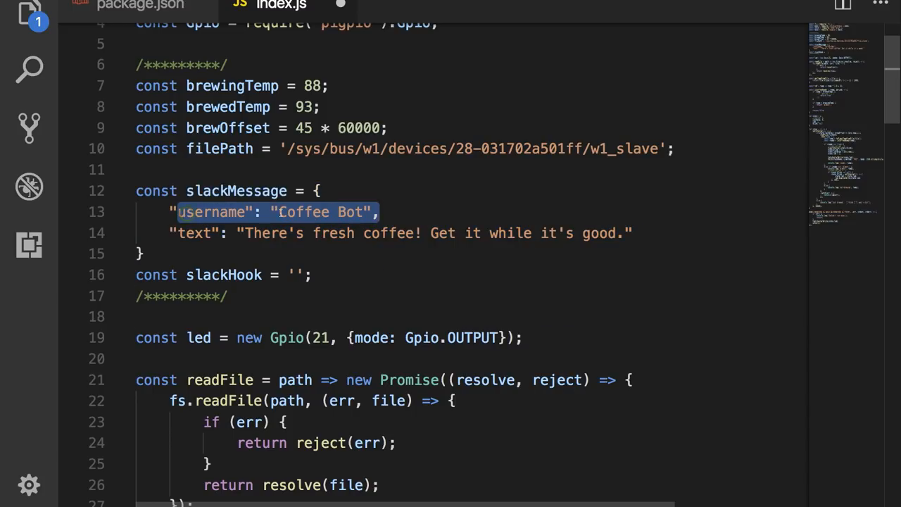
pyautogui.click(280, 233)
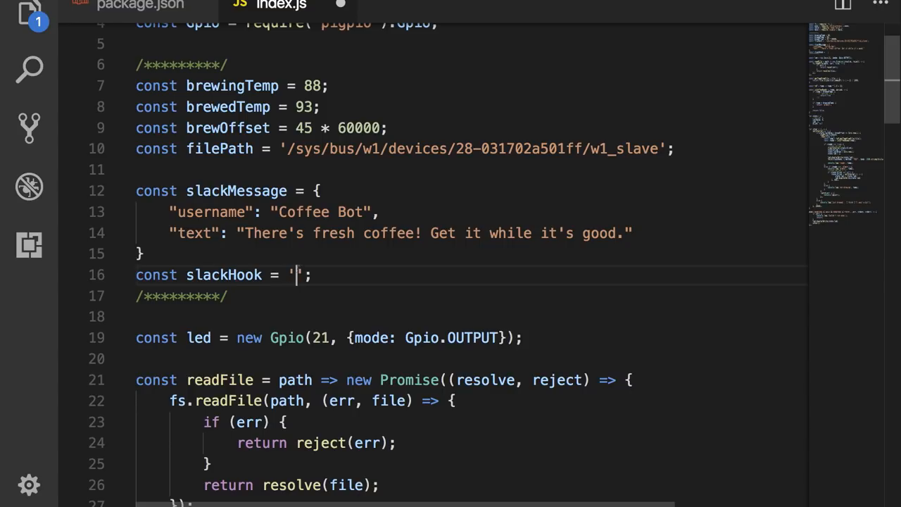
# Move past the empty slackHook value down to the isCoffeeReady function.
pyautogui.scroll(-3)
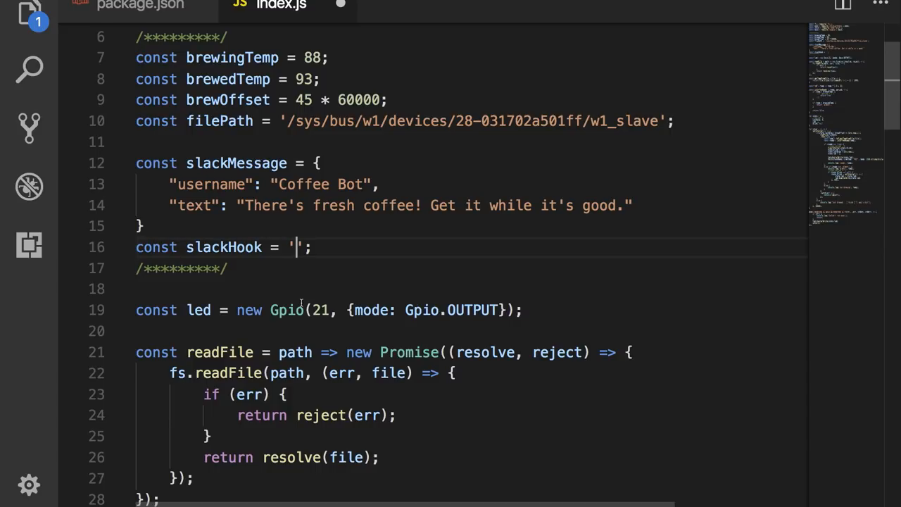
pyautogui.scroll(-3)
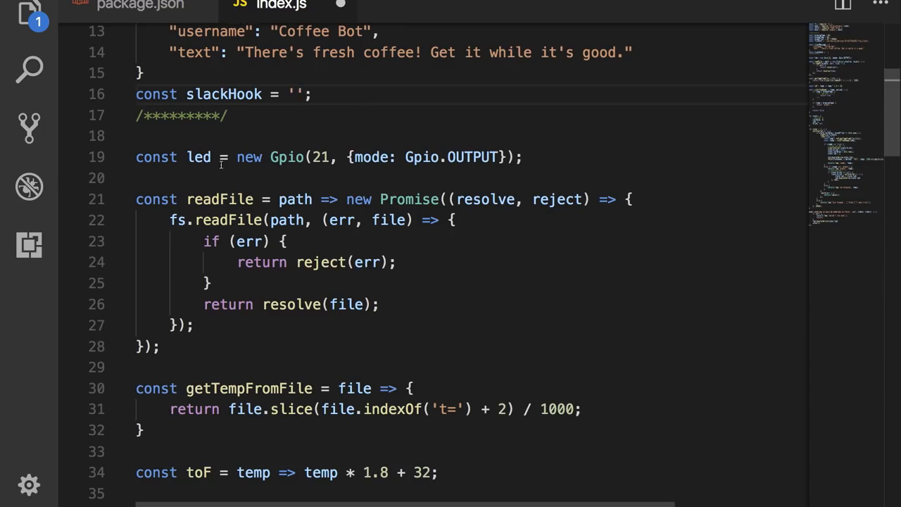
pyautogui.click(295, 94)
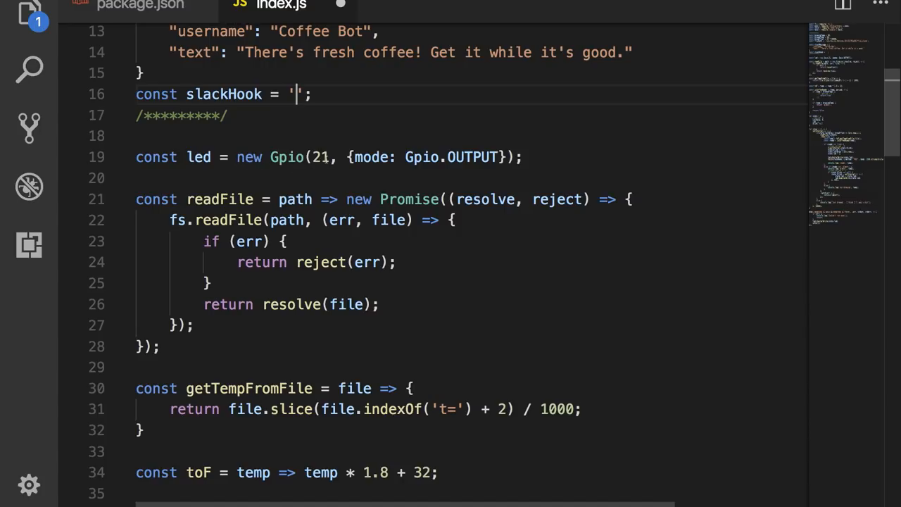
pyautogui.moveTo(420, 156)
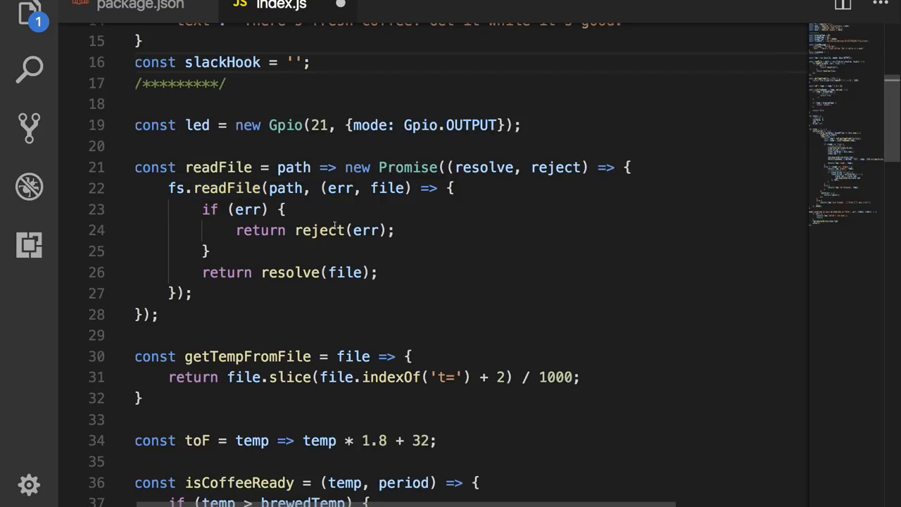
pyautogui.scroll(-3)
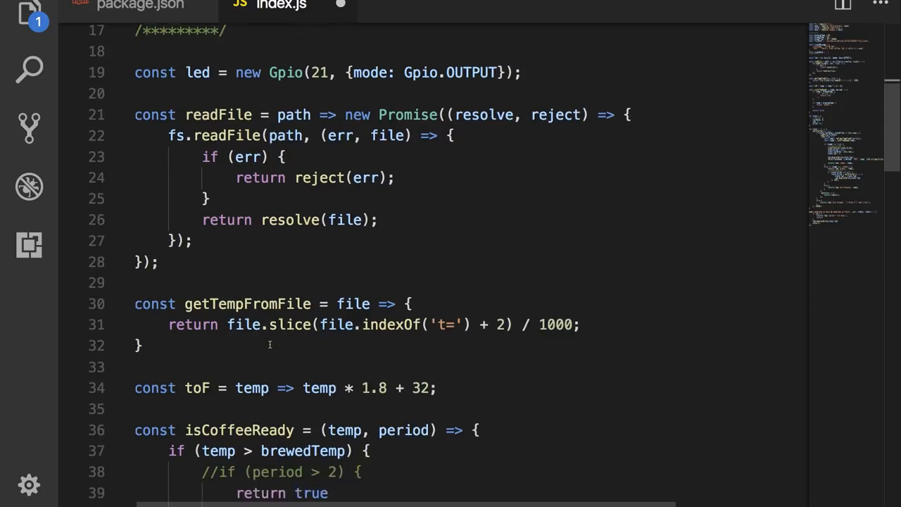
pyautogui.scroll(-3)
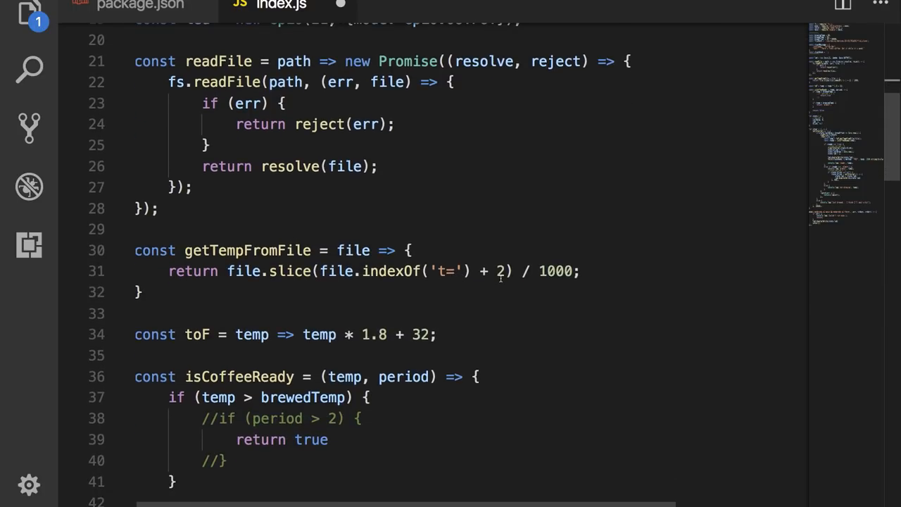
pyautogui.scroll(-3)
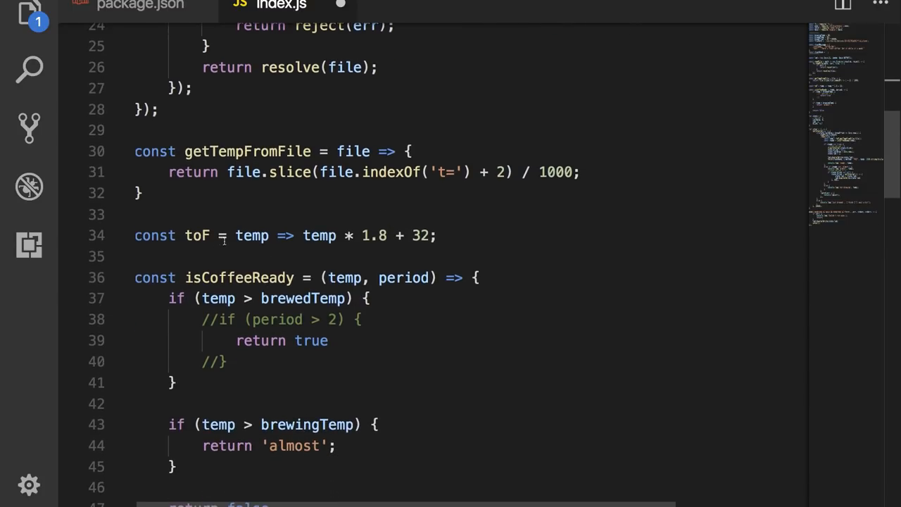
pyautogui.moveTo(252, 235)
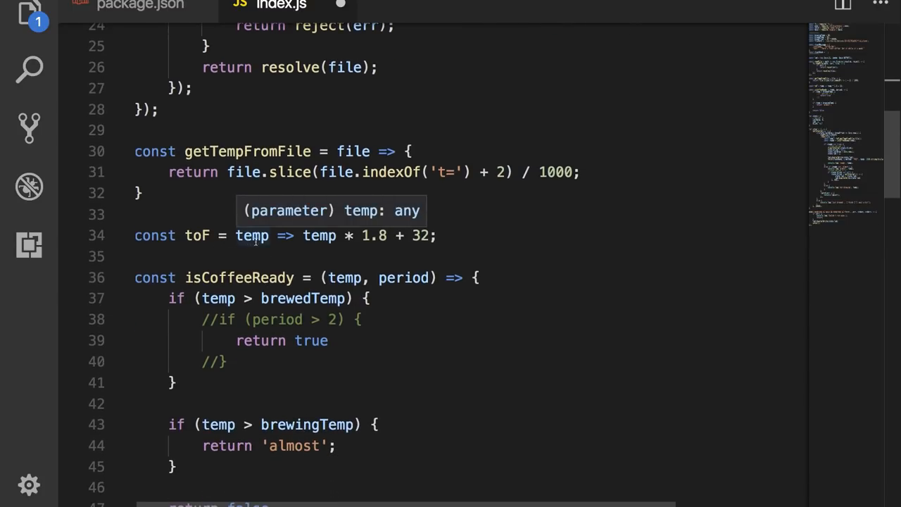
pyautogui.moveTo(323, 254)
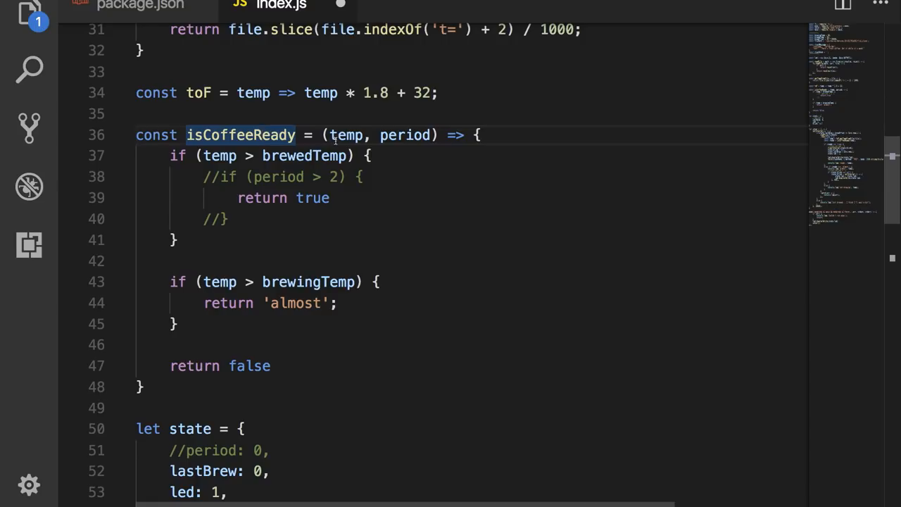
pyautogui.doubleClick(346, 134)
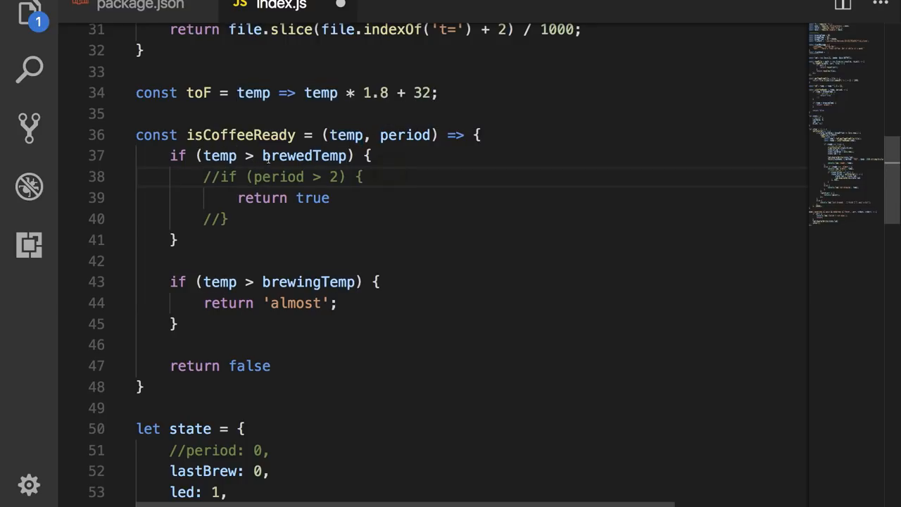
pyautogui.moveTo(302, 201)
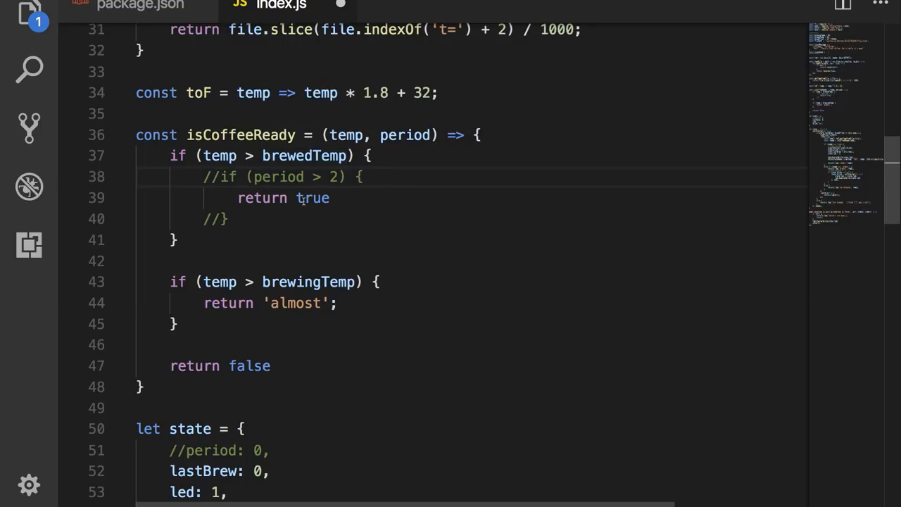
# Read through the remaining functions in the body of index.js.
pyautogui.scroll(-3)
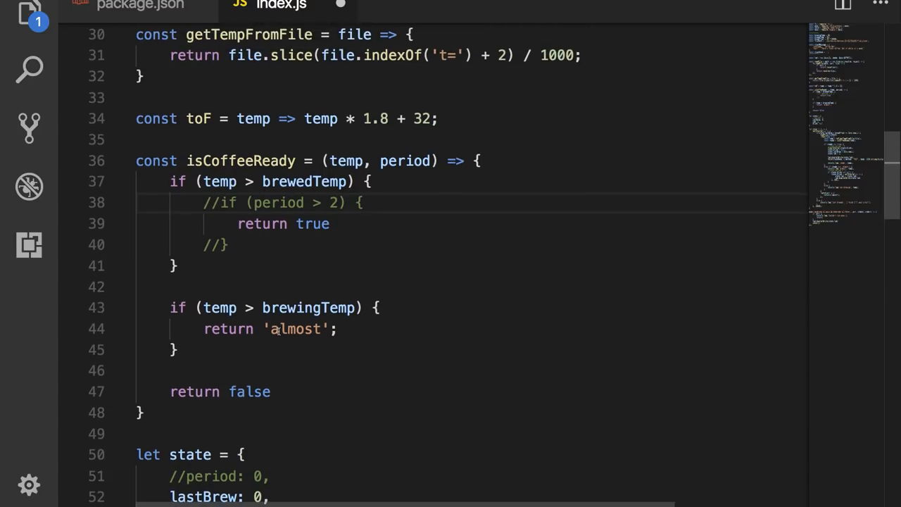
pyautogui.scroll(-3)
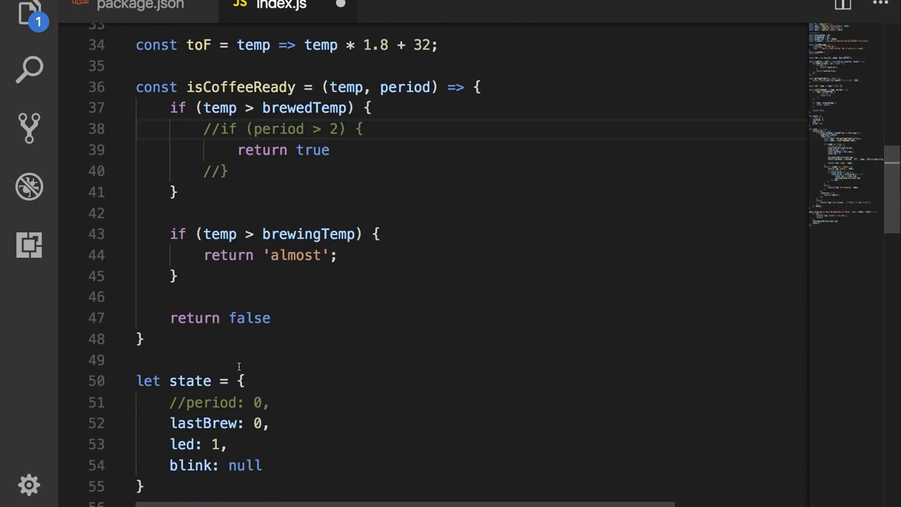
pyautogui.scroll(-3)
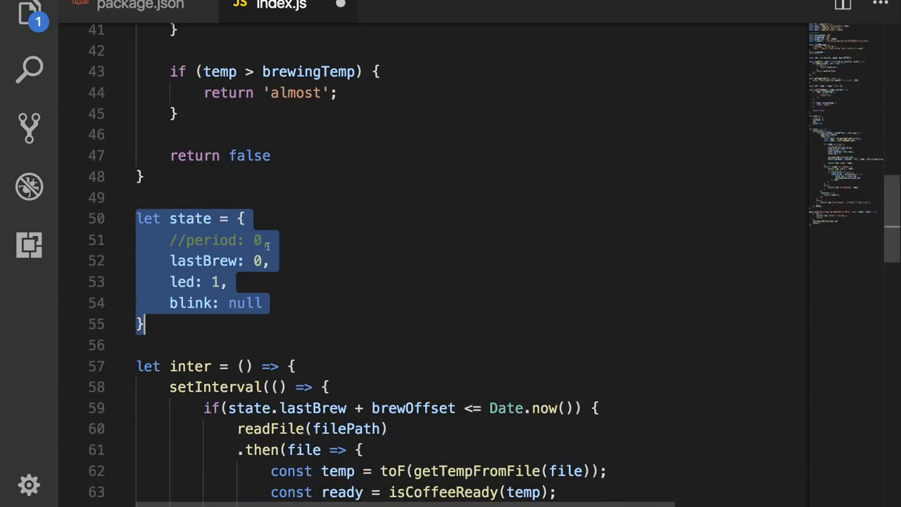
pyautogui.moveTo(204, 261)
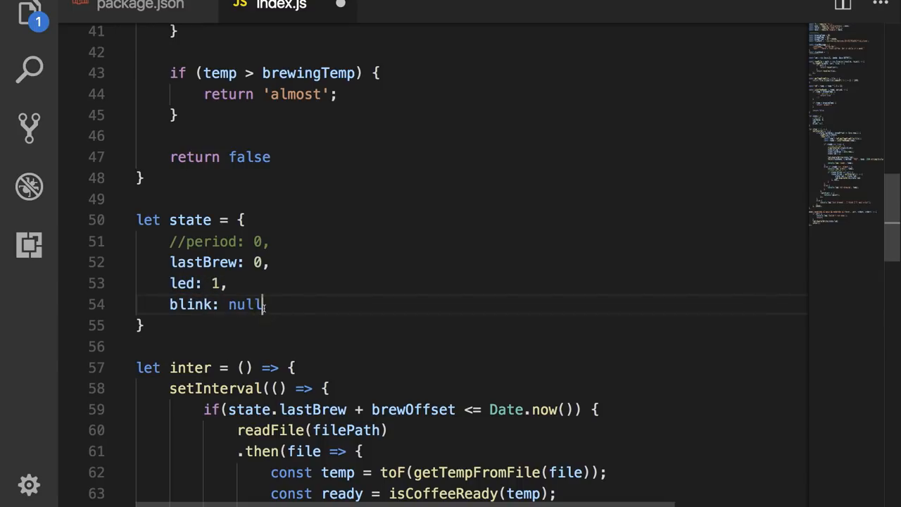
pyautogui.scroll(-3)
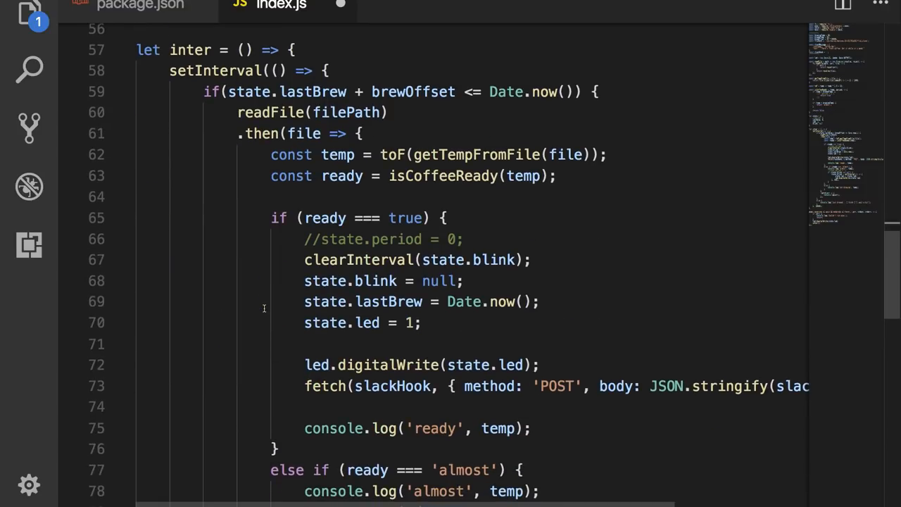
pyautogui.scroll(-3)
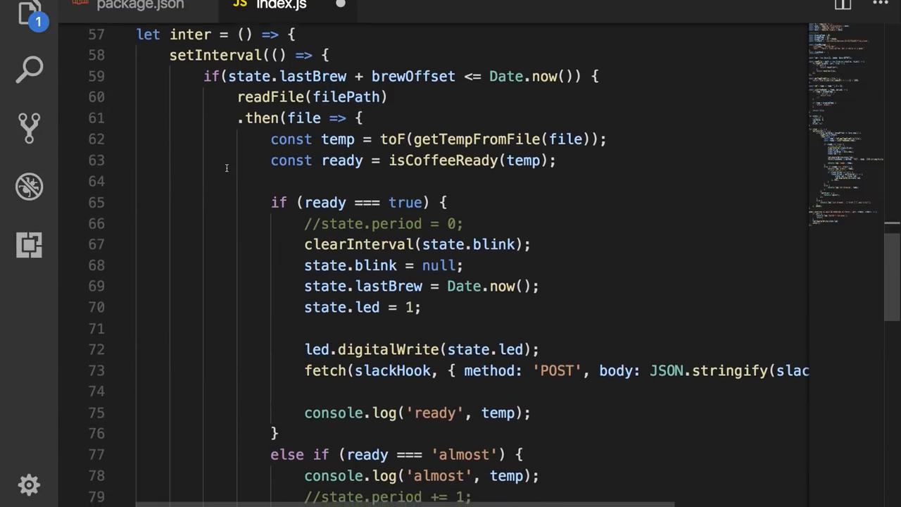
pyautogui.scroll(-3)
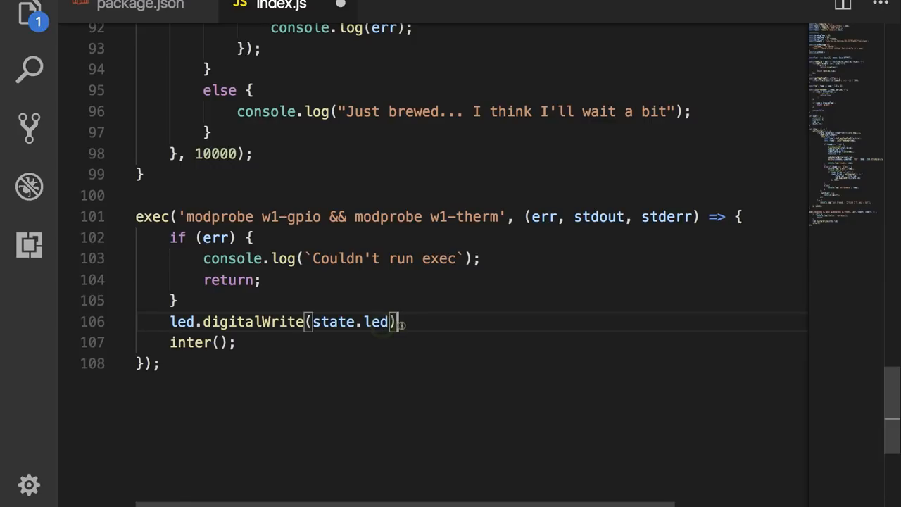
pyautogui.moveTo(190, 342)
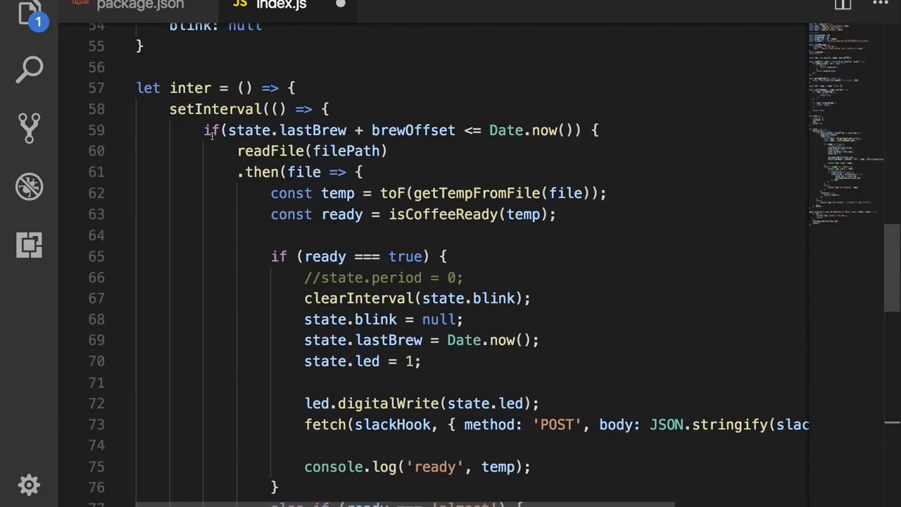
pyautogui.scroll(-3)
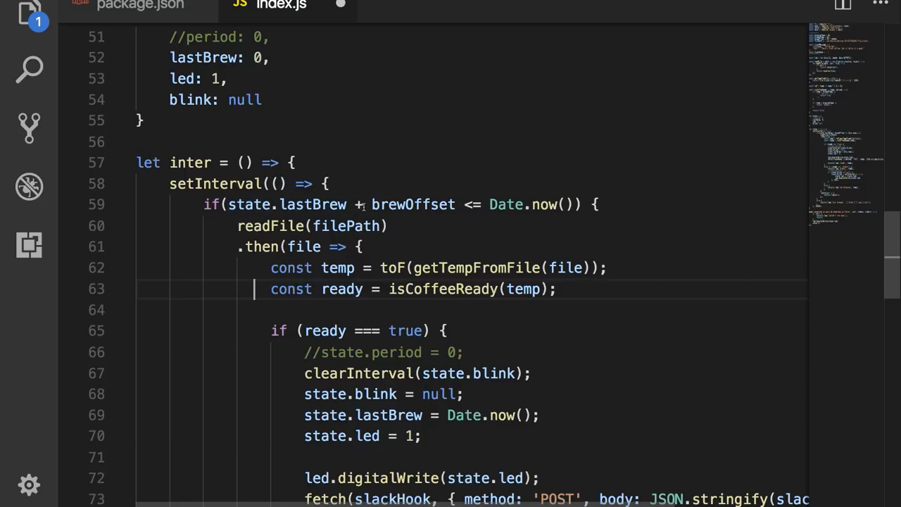
pyautogui.moveTo(413, 204)
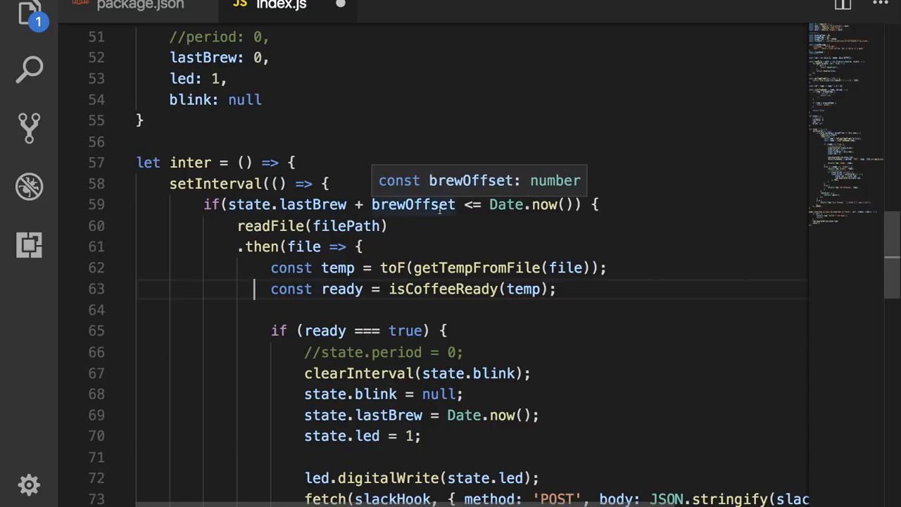
pyautogui.moveTo(505, 204)
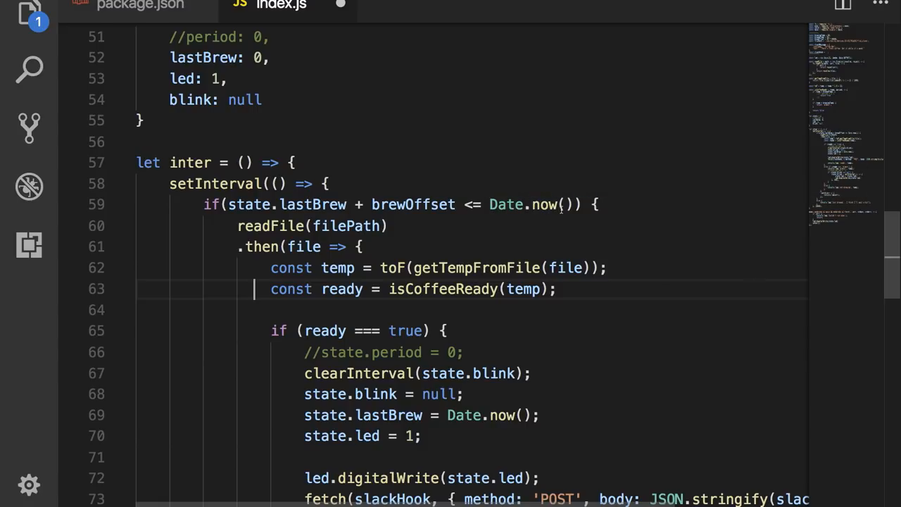
pyautogui.moveTo(516, 216)
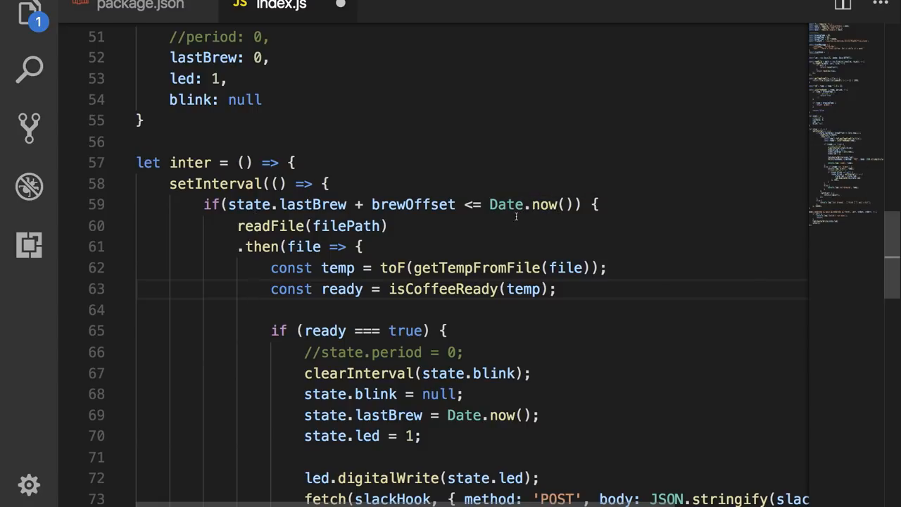
pyautogui.scroll(-3)
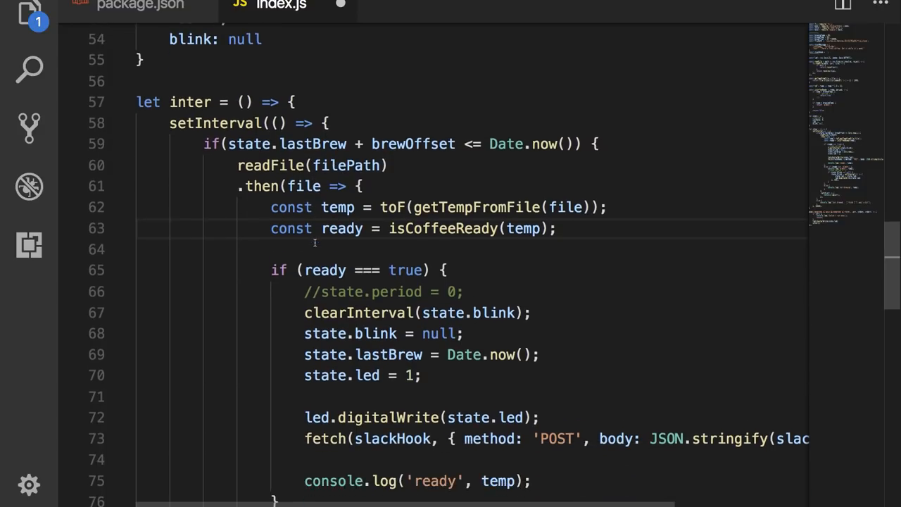
pyautogui.scroll(-3)
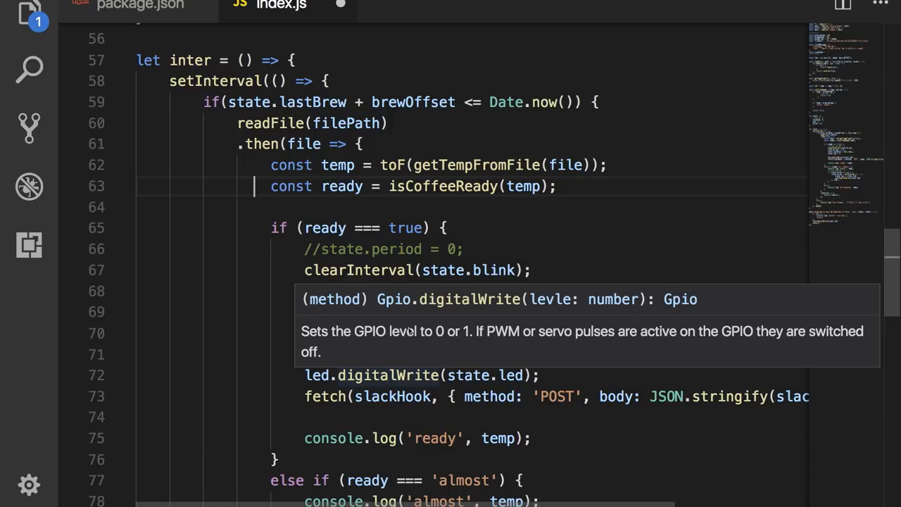
pyautogui.scroll(-3)
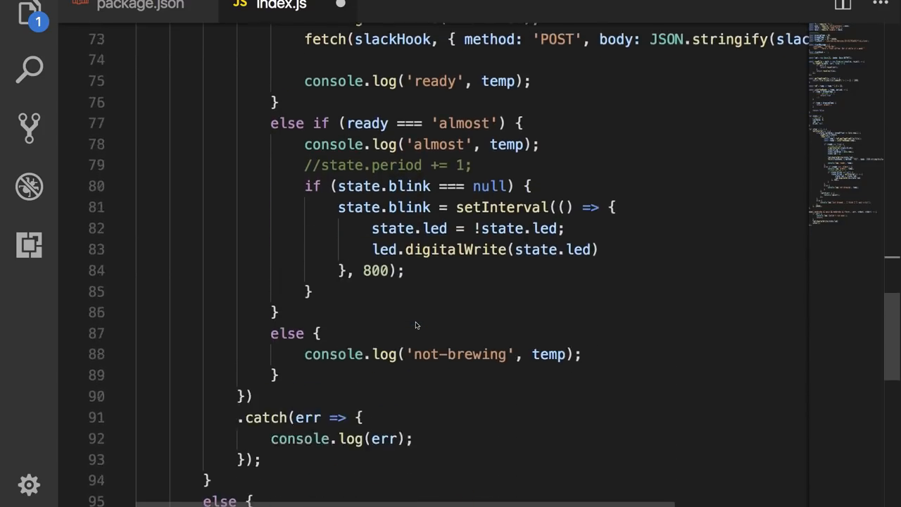
pyautogui.scroll(-3)
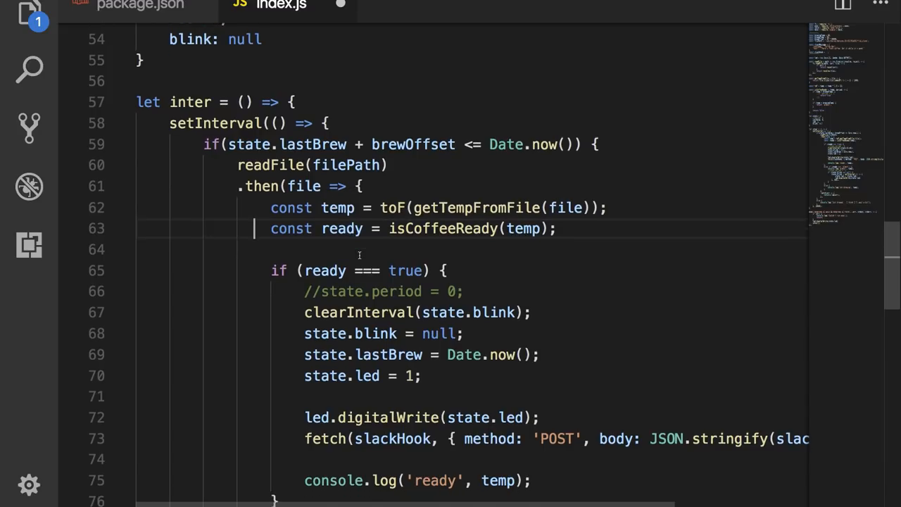
pyautogui.scroll(-3)
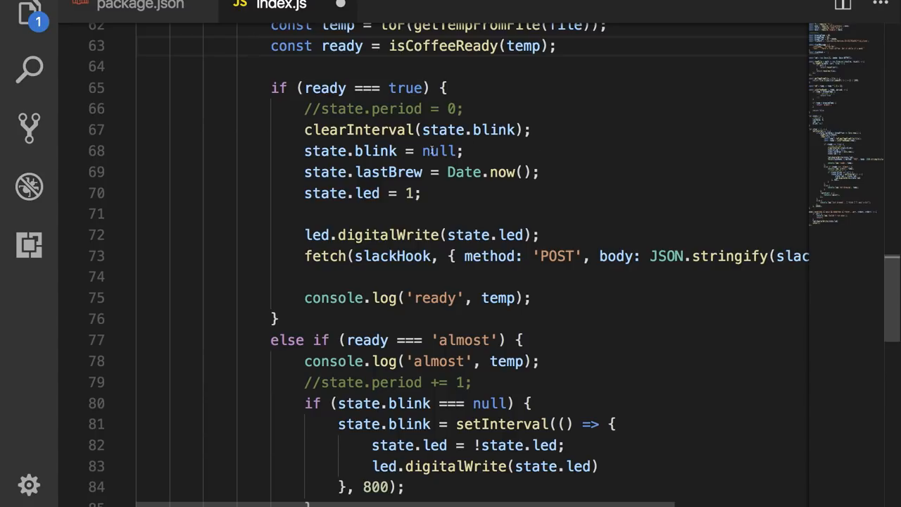
pyautogui.moveTo(336, 175)
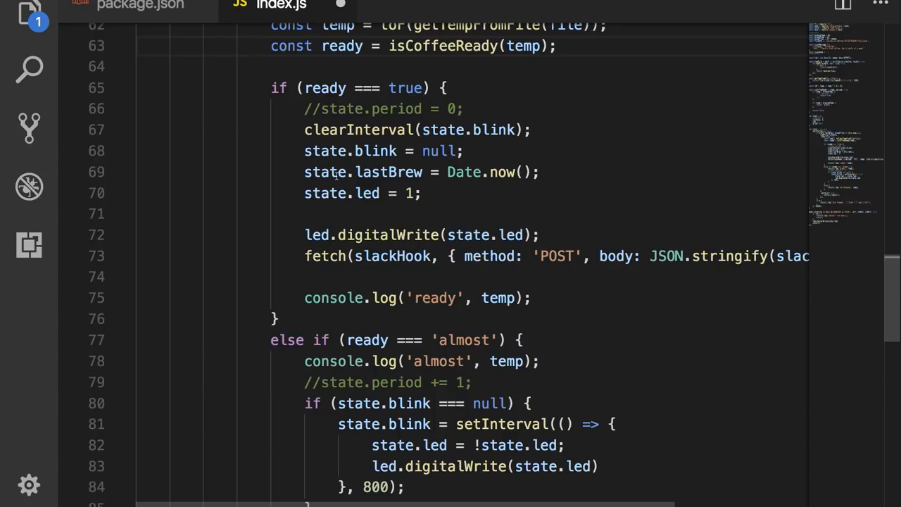
pyautogui.click(475, 172)
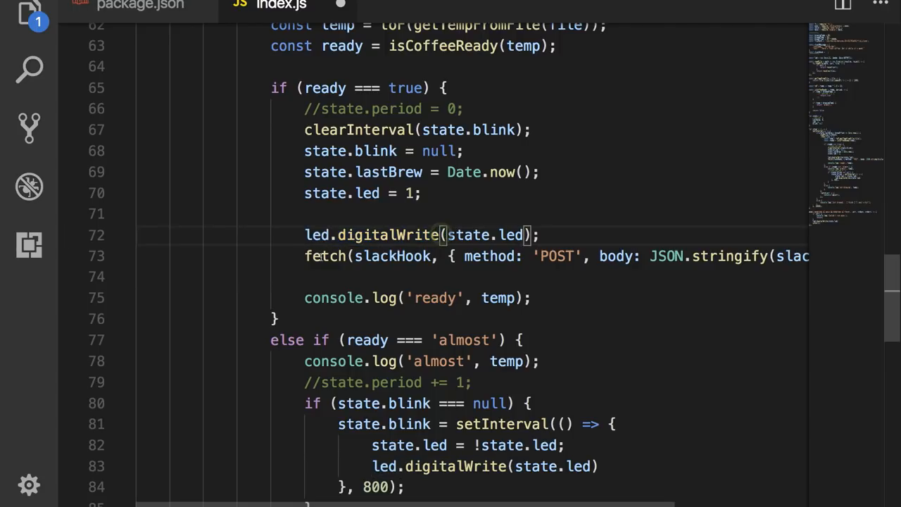
pyautogui.moveTo(323, 255)
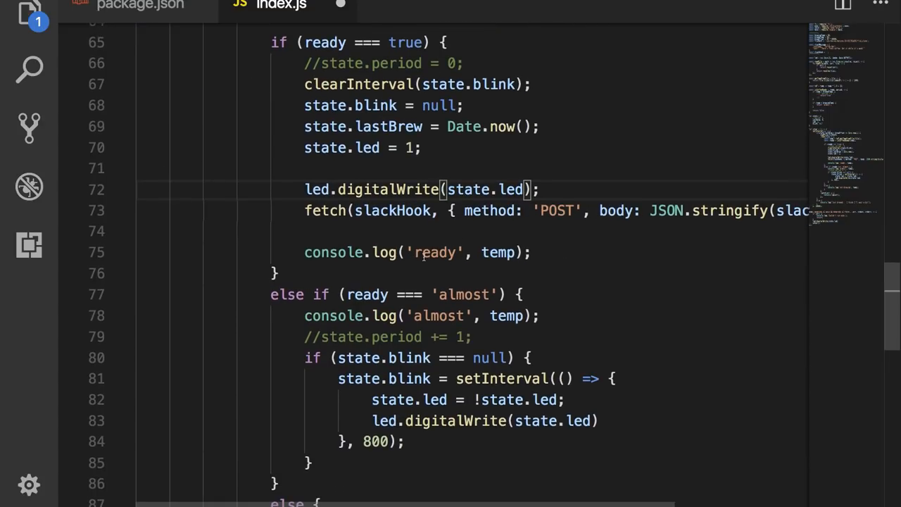
pyautogui.moveTo(497, 252)
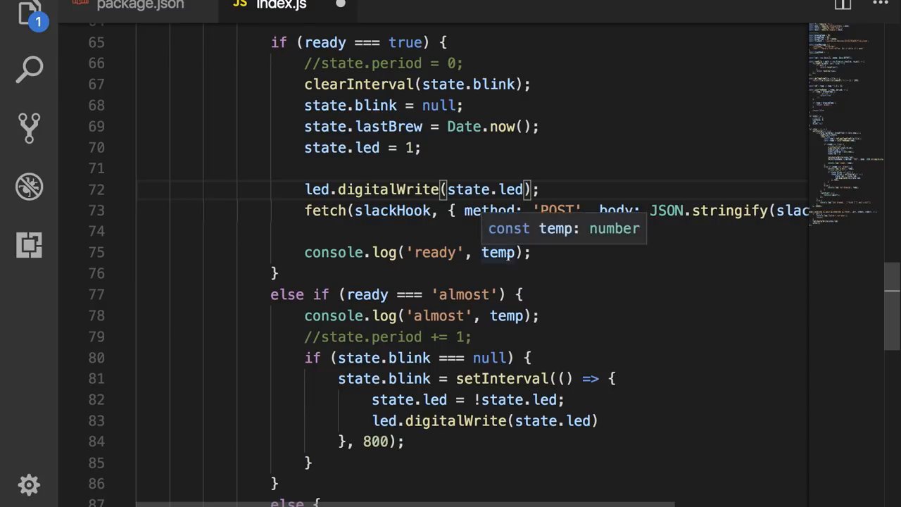
# Reach the end of index.js, then start the /istherecoffee slash command in the slackbot chat.
pyautogui.scroll(-3)
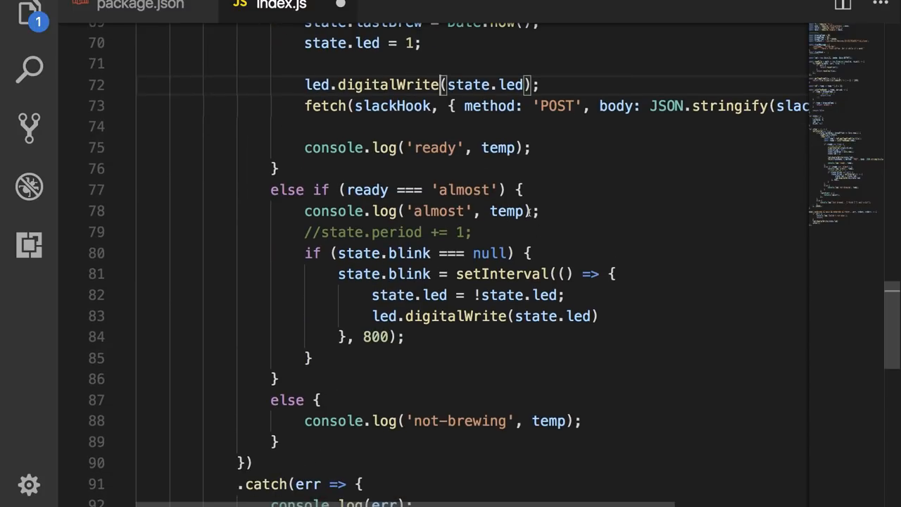
pyautogui.moveTo(505, 211)
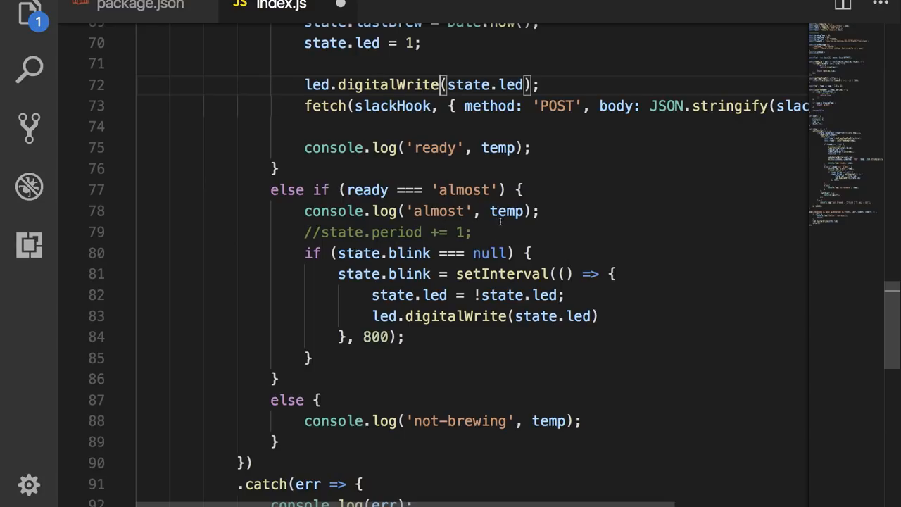
pyautogui.moveTo(413, 253)
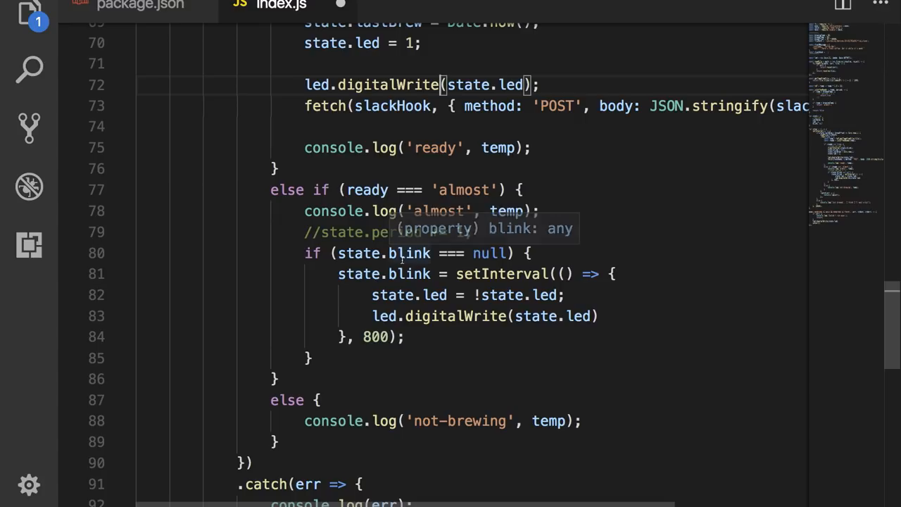
pyautogui.moveTo(479, 253)
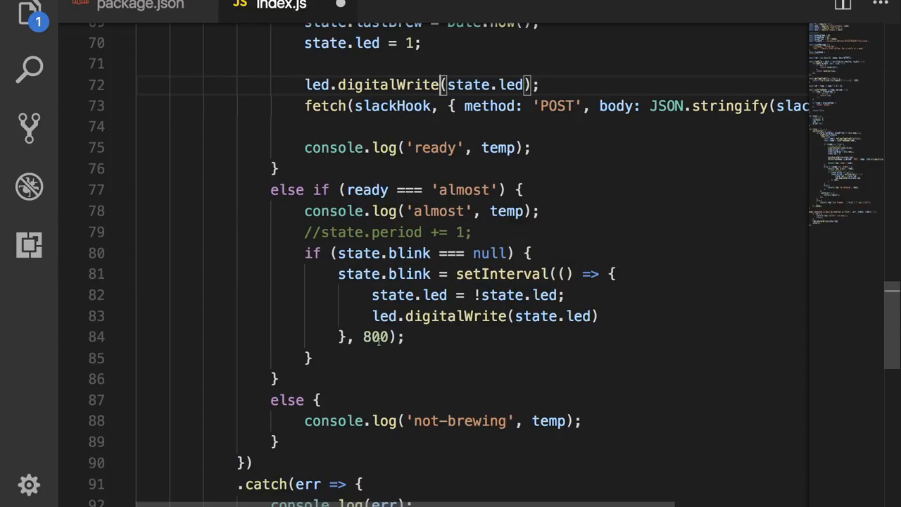
pyautogui.scroll(-3)
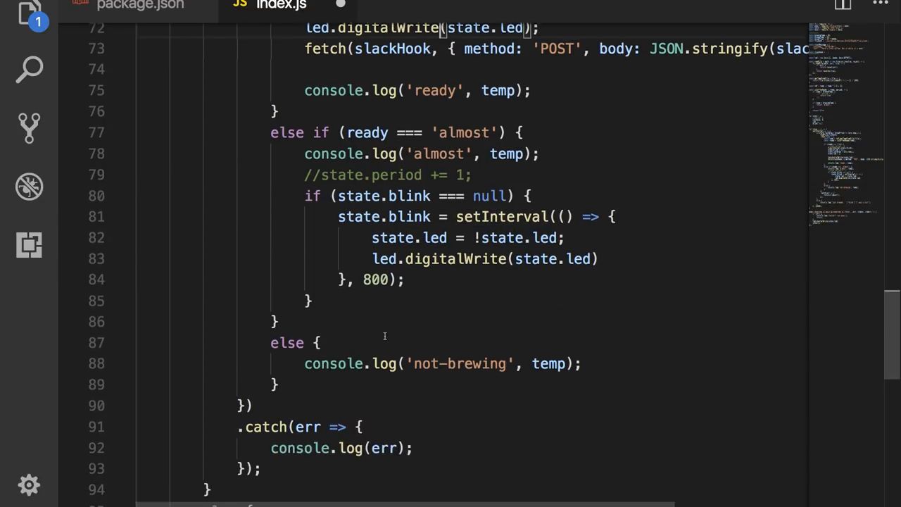
pyautogui.scroll(-3)
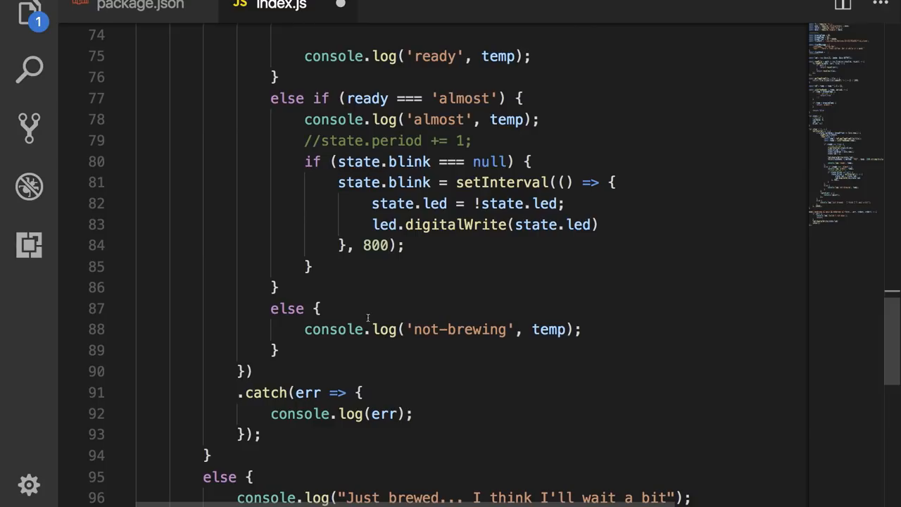
pyautogui.moveTo(331, 309)
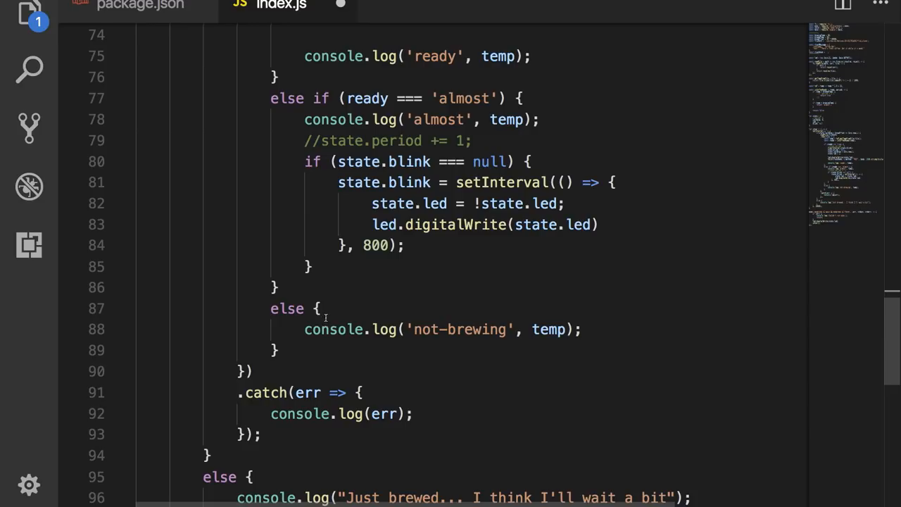
pyautogui.moveTo(451, 336)
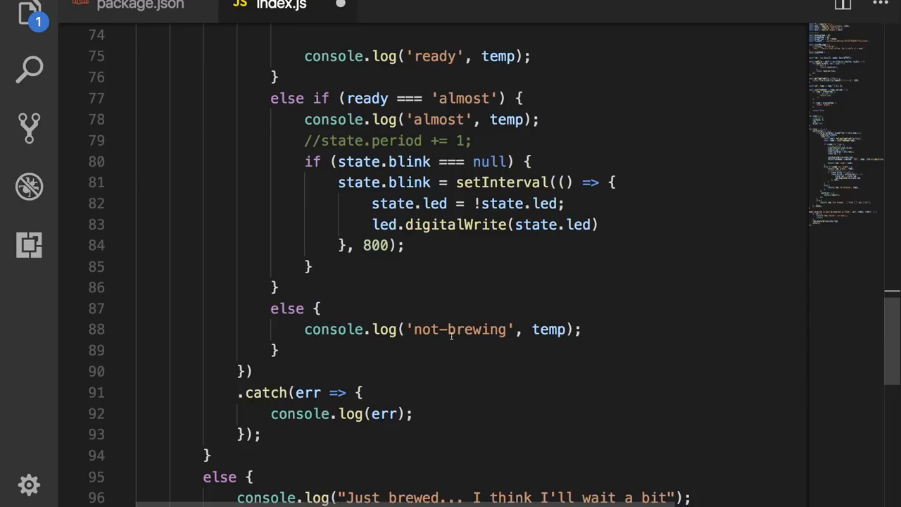
pyautogui.moveTo(547, 330)
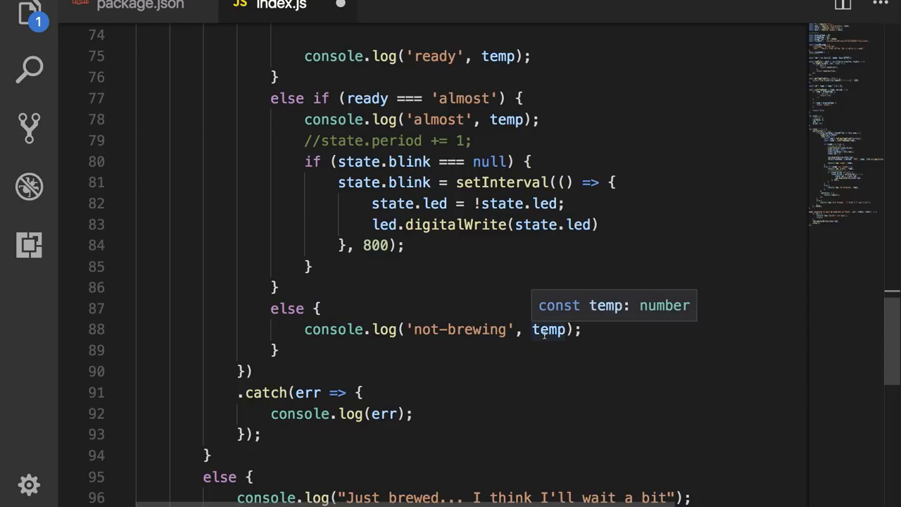
pyautogui.scroll(-3)
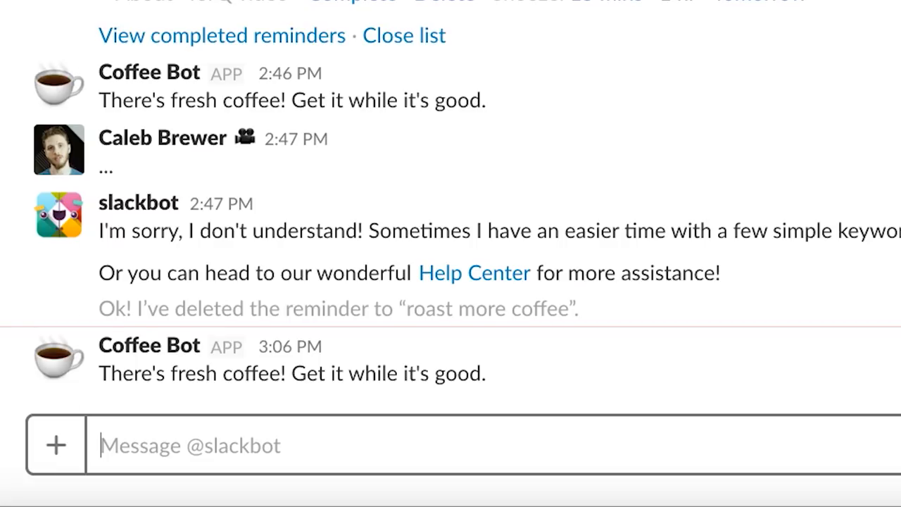
pyautogui.write('/isthe')
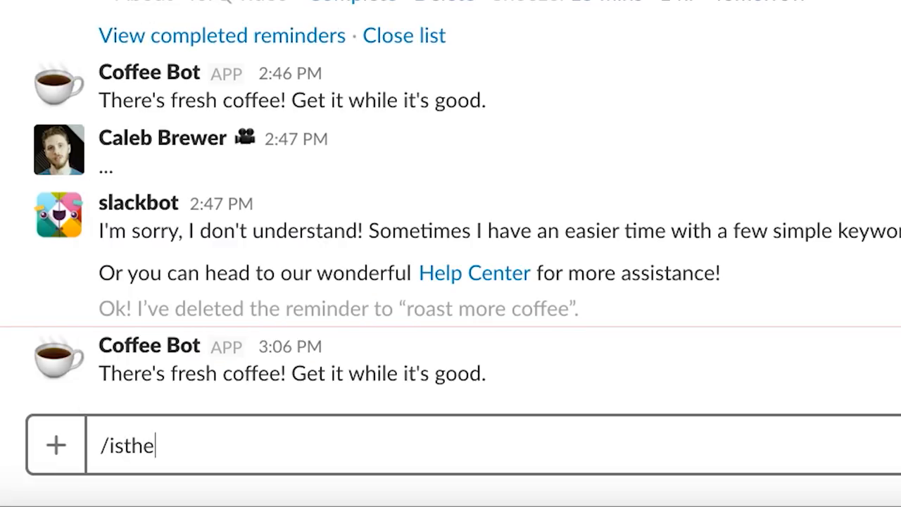
pyautogui.write('recoff')
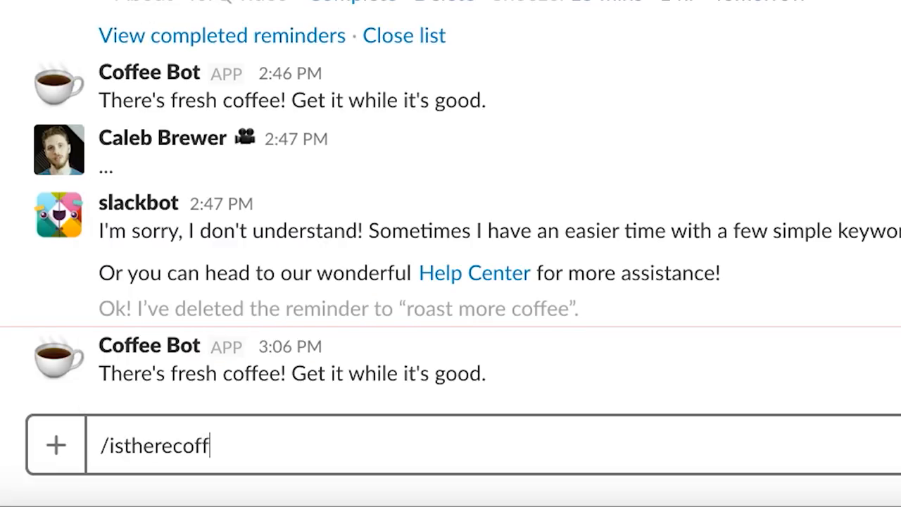